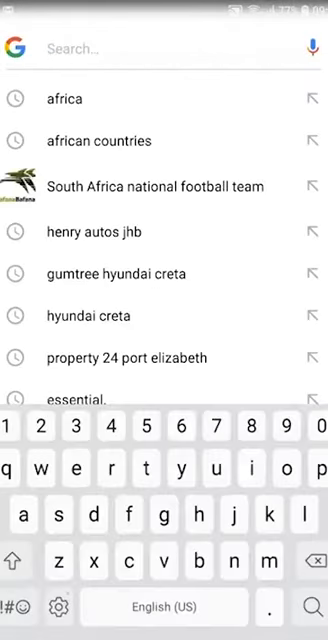
Discard the typed 'afric' query and search 'African countries' by voice
type("african cou")
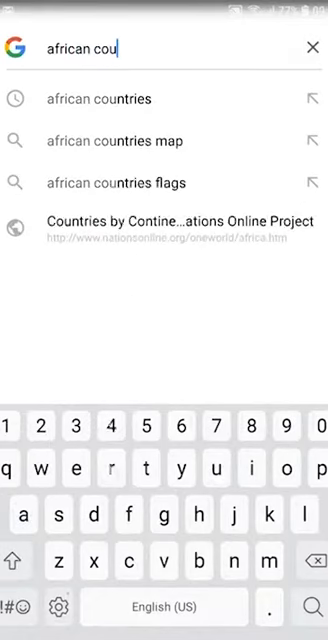
left_click(310, 48)
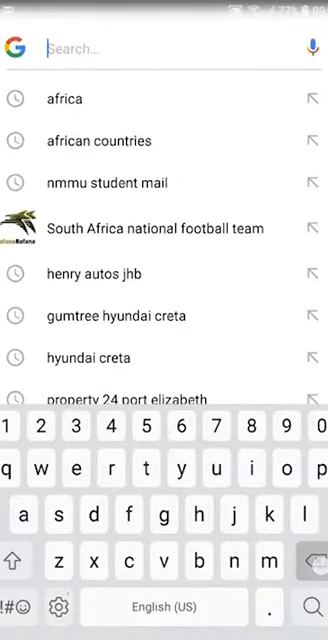
left_click(311, 49)
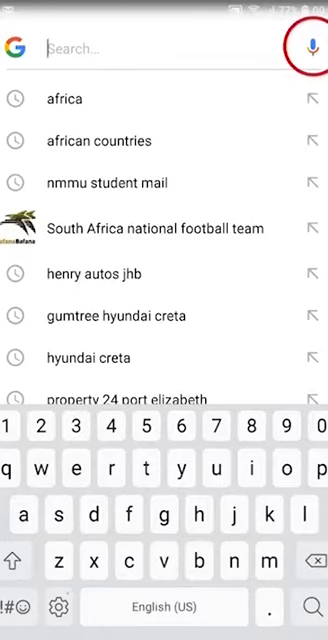
left_click(311, 49)
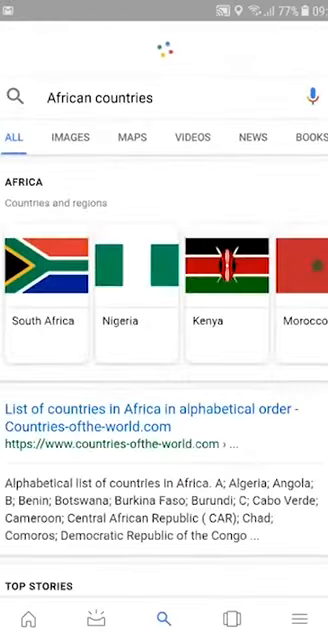
Scroll the results and open the Worldometers 'How many countries in Africa?' page
scroll("down", 3)
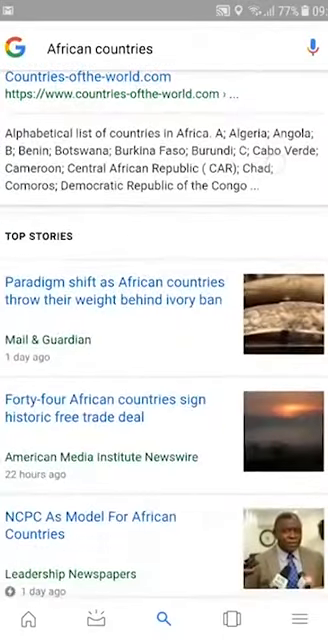
scroll("down", 3)
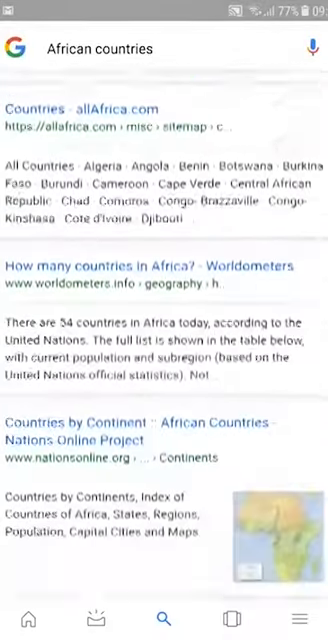
scroll("down", 3)
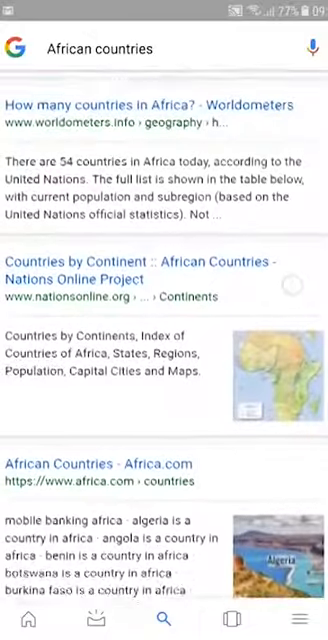
left_click(150, 104)
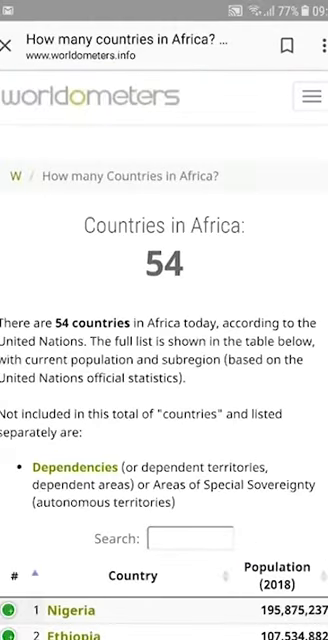
Scroll through Worldometers' population table of Africa's 54 countries
scroll("down", 3)
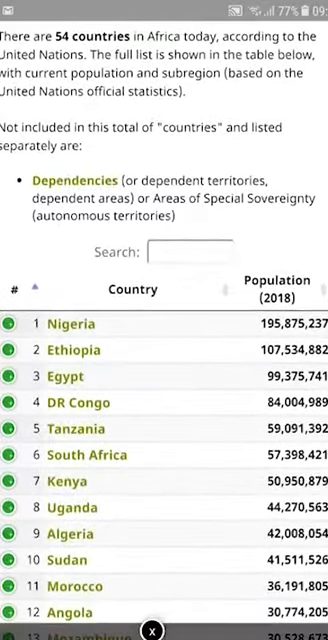
scroll("down", 3)
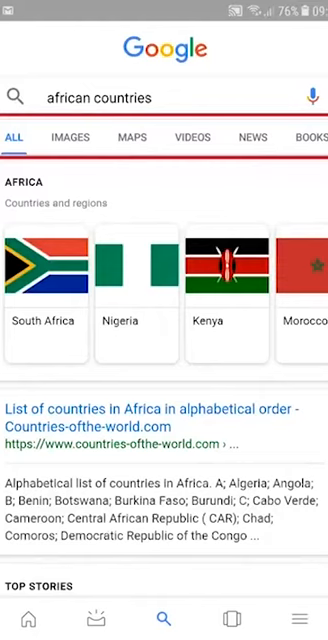
Switch the 'african countries' search to the Videos tab to list YouTube clips
left_click(20, 137)
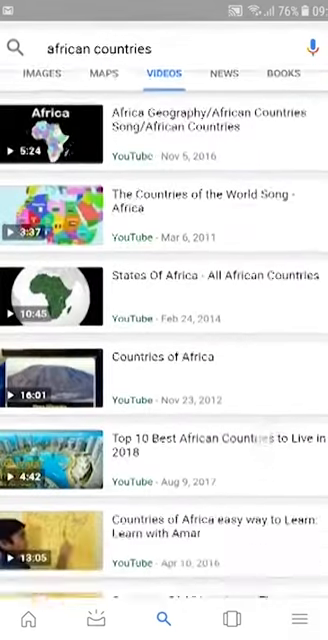
Scroll through the top stories, map images and Wikipedia entries for 'african countries'
scroll("down", 3)
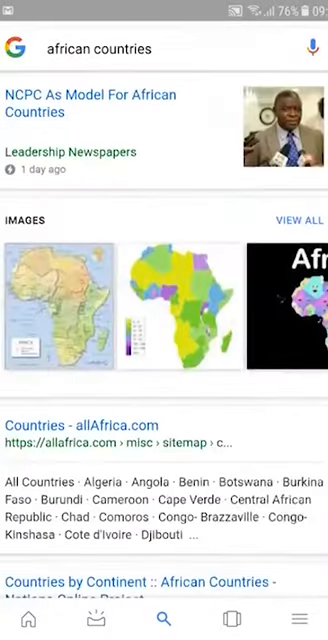
scroll("down", 3)
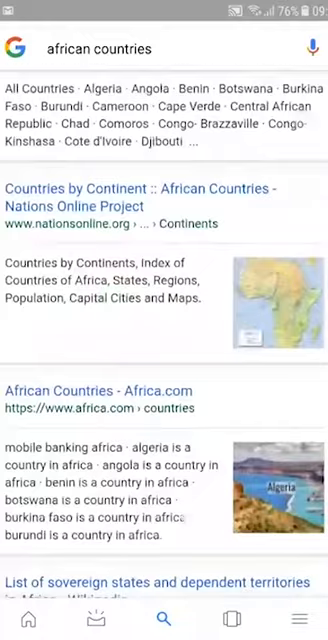
scroll("down", 3)
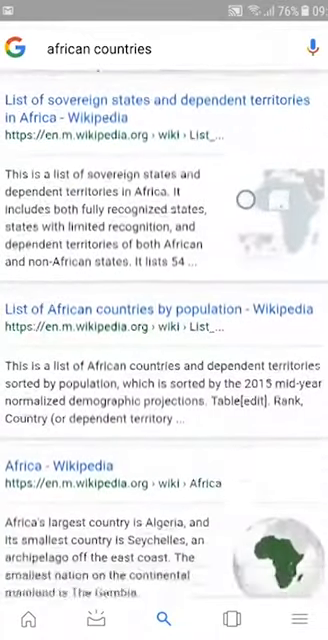
scroll("down", 3)
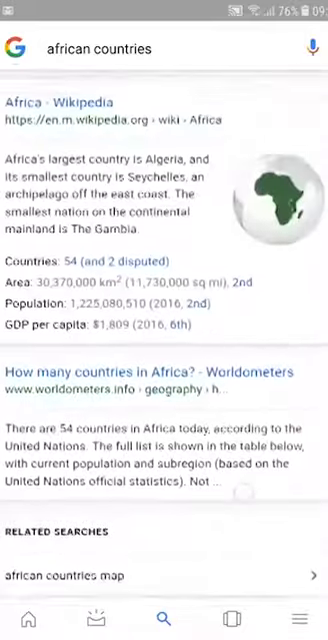
scroll("down", 3)
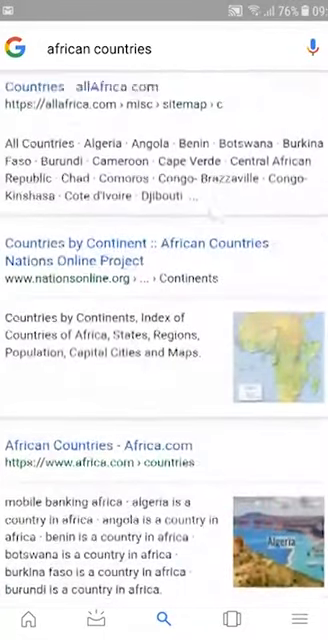
scroll("down", 3)
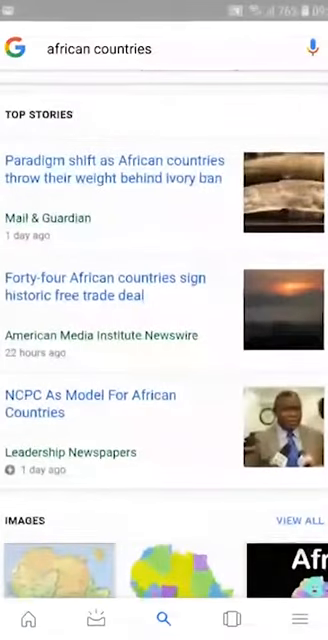